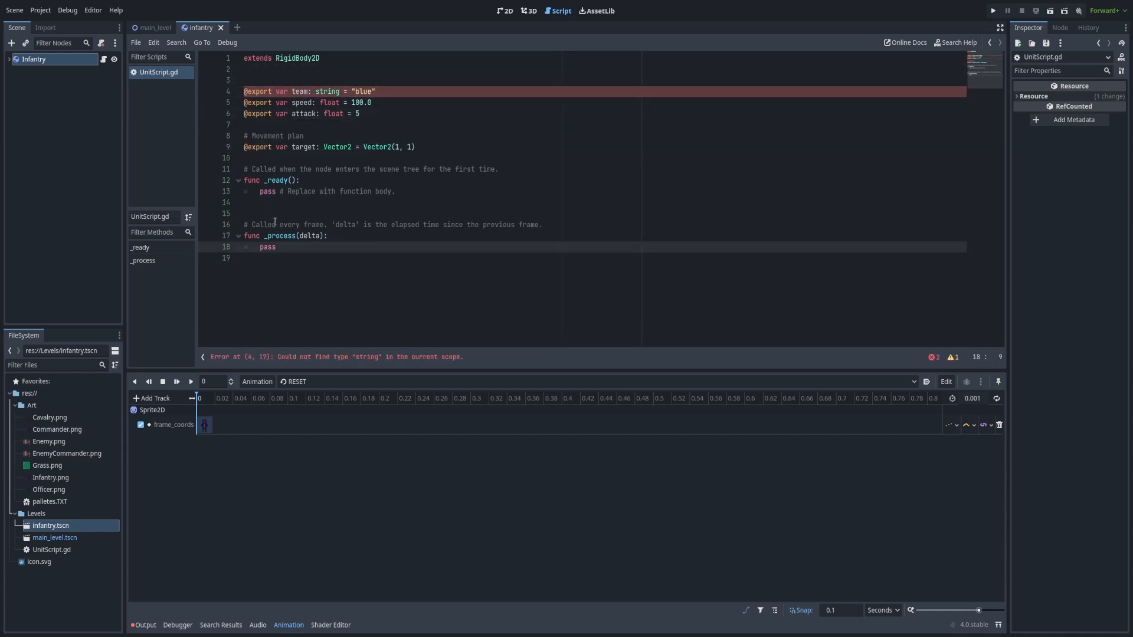
Show the officer script's order_position function, which assigns each infantry unit its formation spot
{"action": "left_click", "coordinate": [991, 10]}
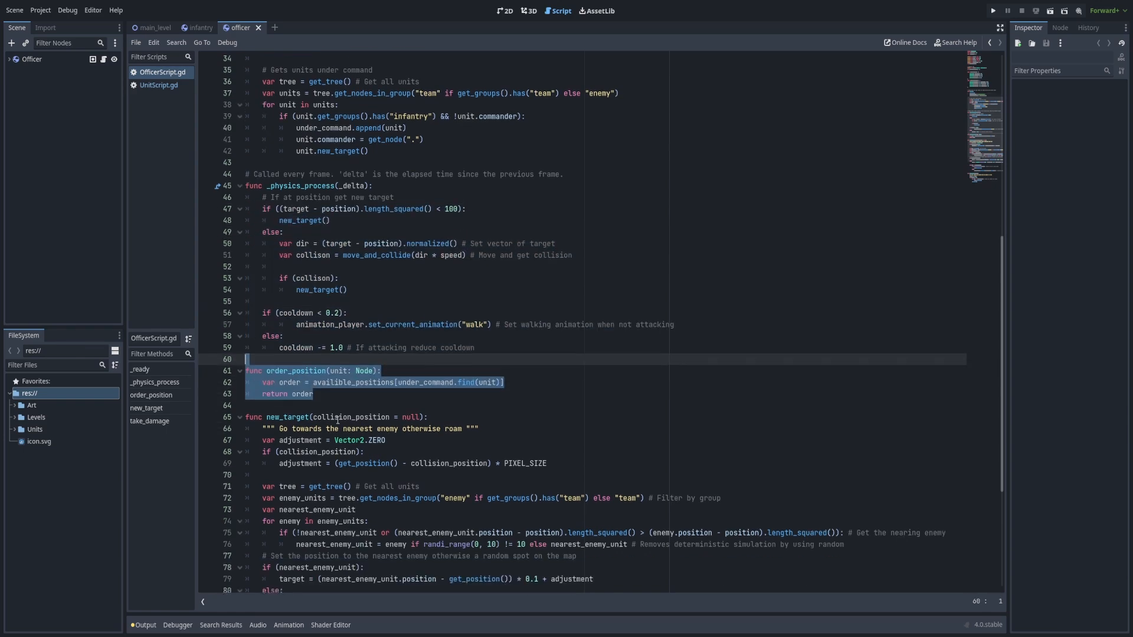
{"action": "scroll", "scroll_direction": "down", "scroll_amount": 3}
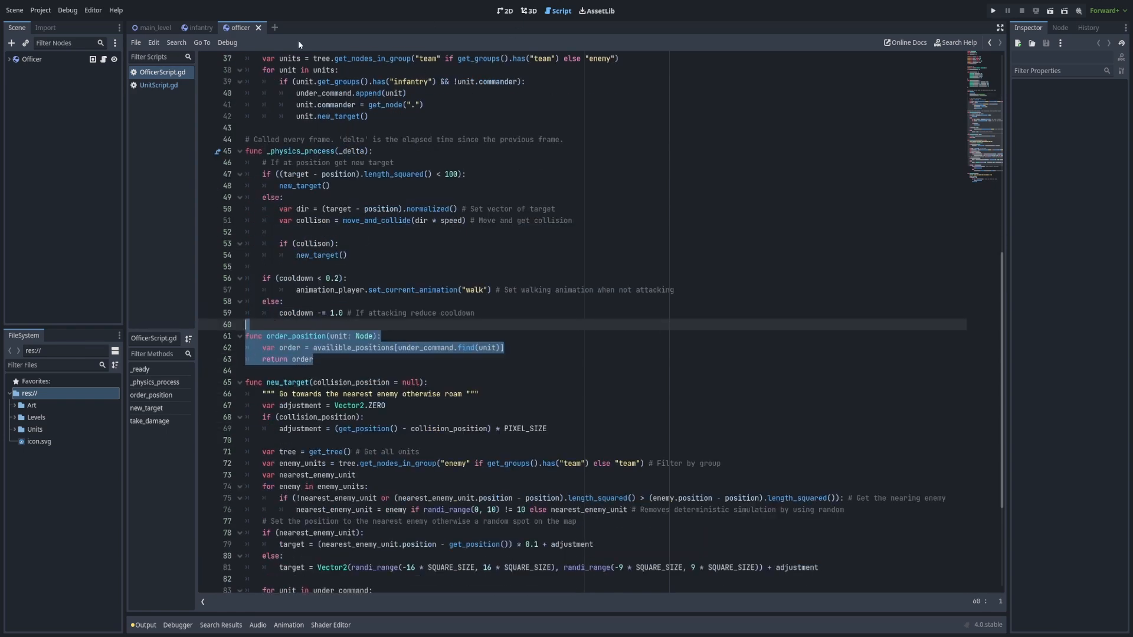
Check the infantry script's commander branch in new_target, then run the game with both squads
{"action": "left_click", "coordinate": [198, 28]}
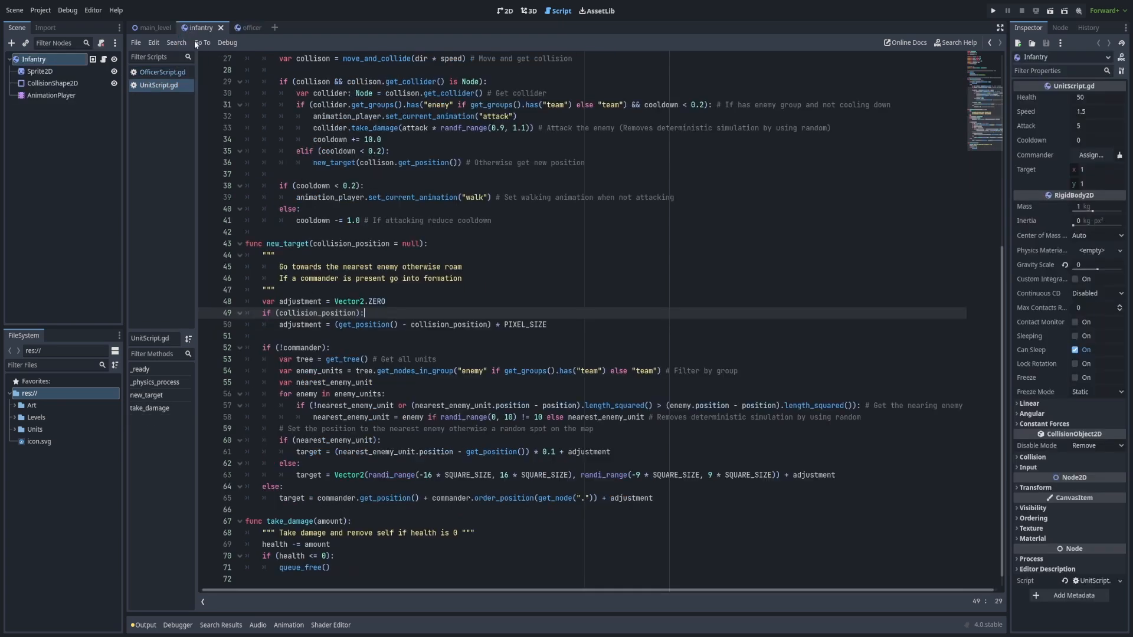
{"action": "scroll", "scroll_direction": "down", "scroll_amount": 3}
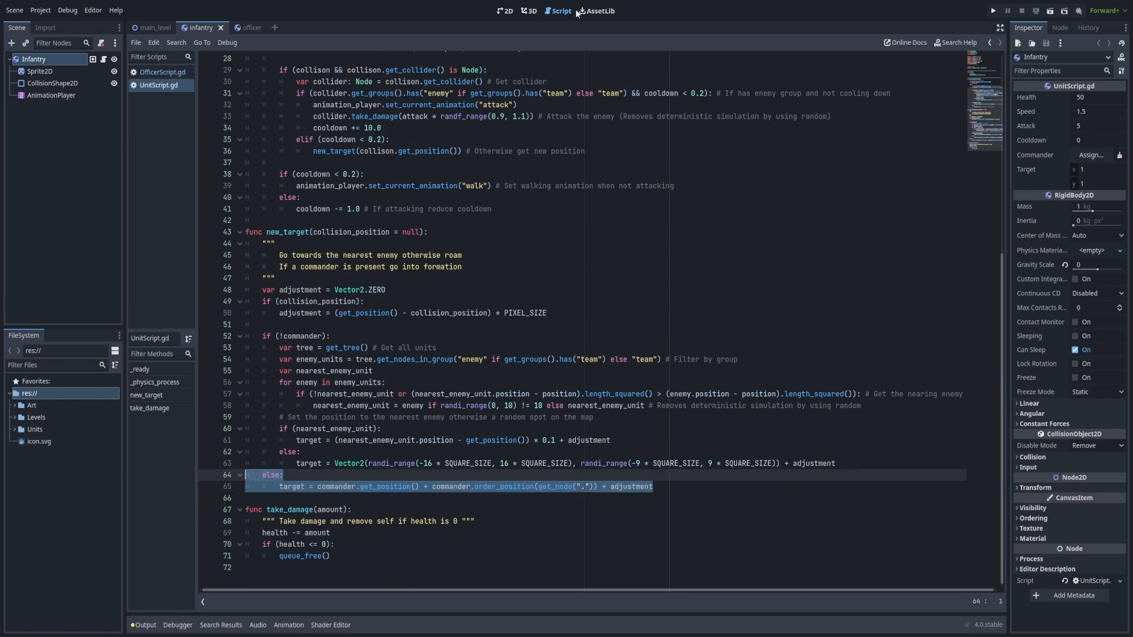
{"action": "left_click", "coordinate": [989, 10]}
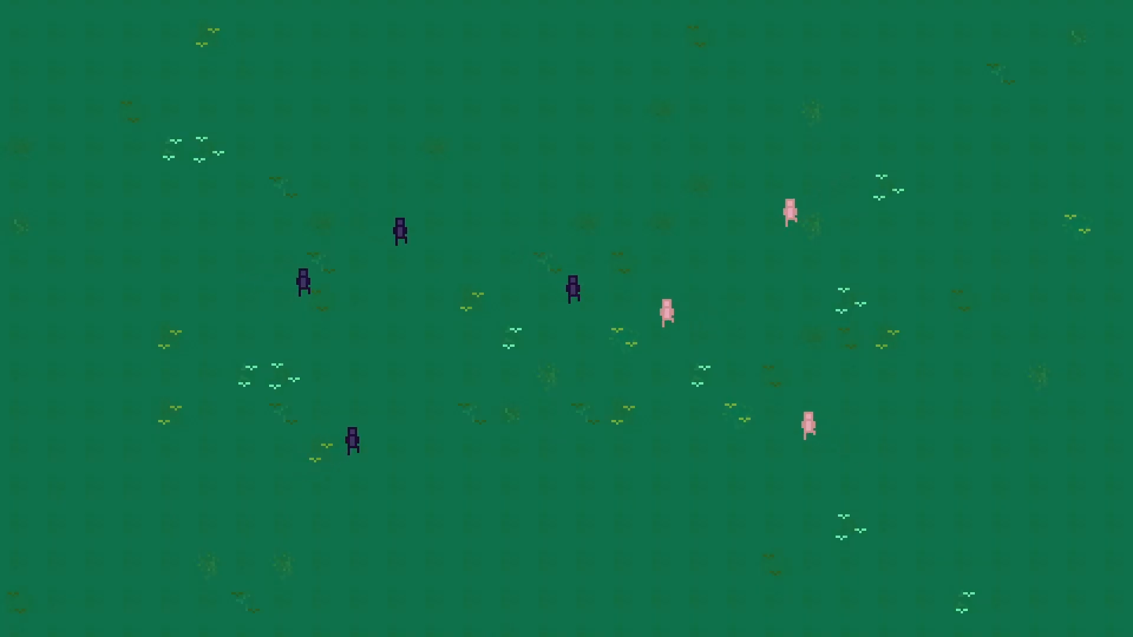